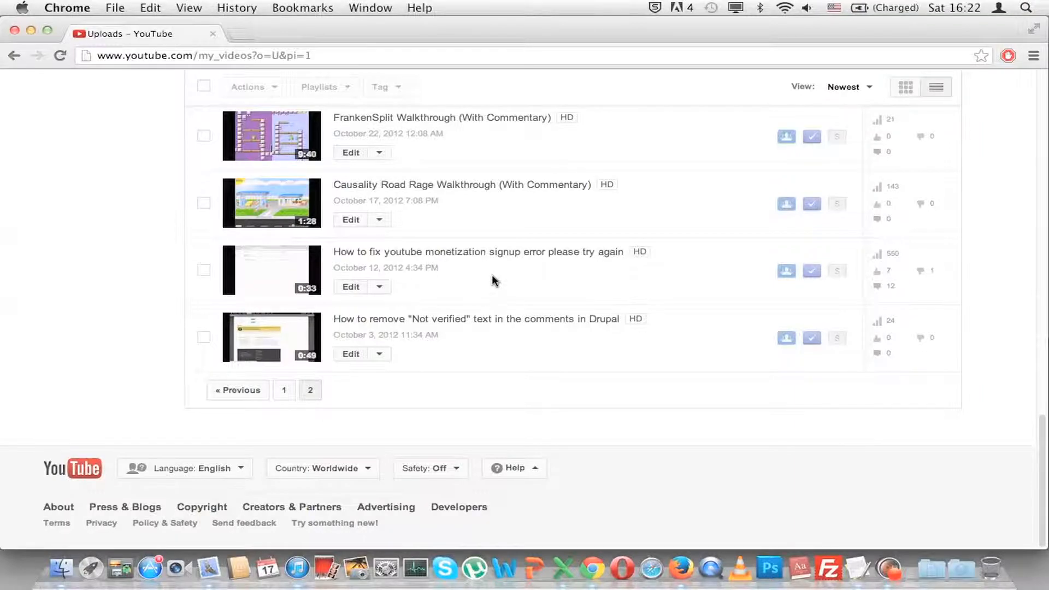
Step: Open the 'How to fix youtube monetization signup error please try again' video from the uploads list
left_click(478, 251)
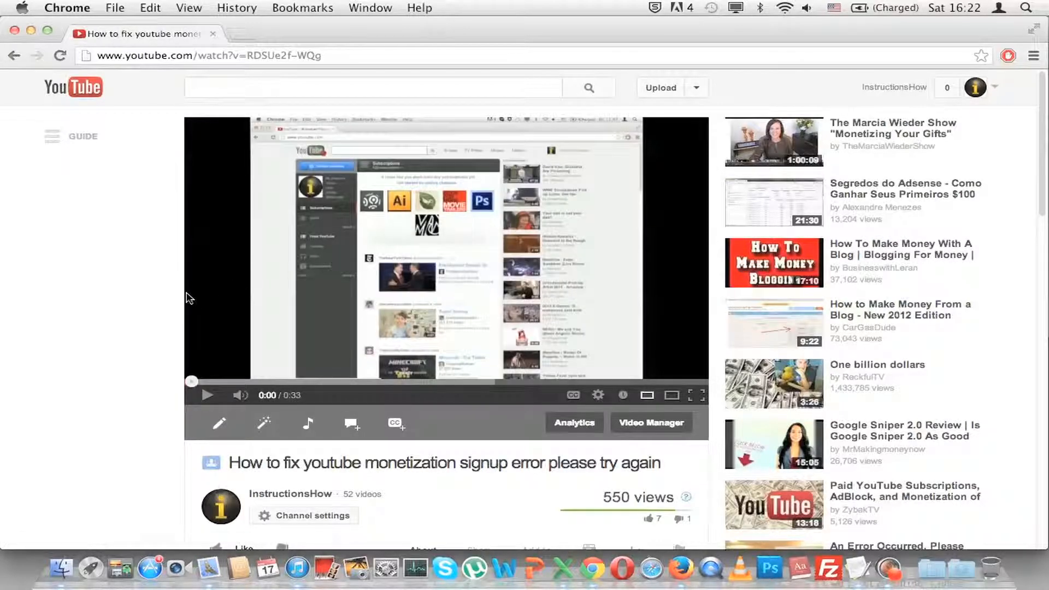
Step: Scroll past the description to the Top Comments and All Comments, now in leet-speak
scroll("down", 3)
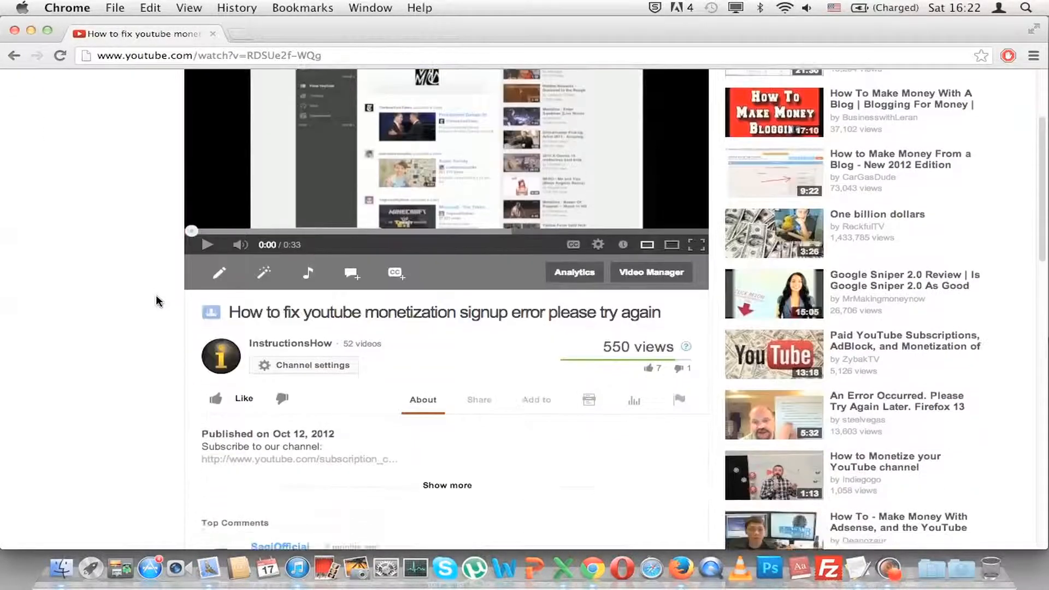
scroll("down", 3)
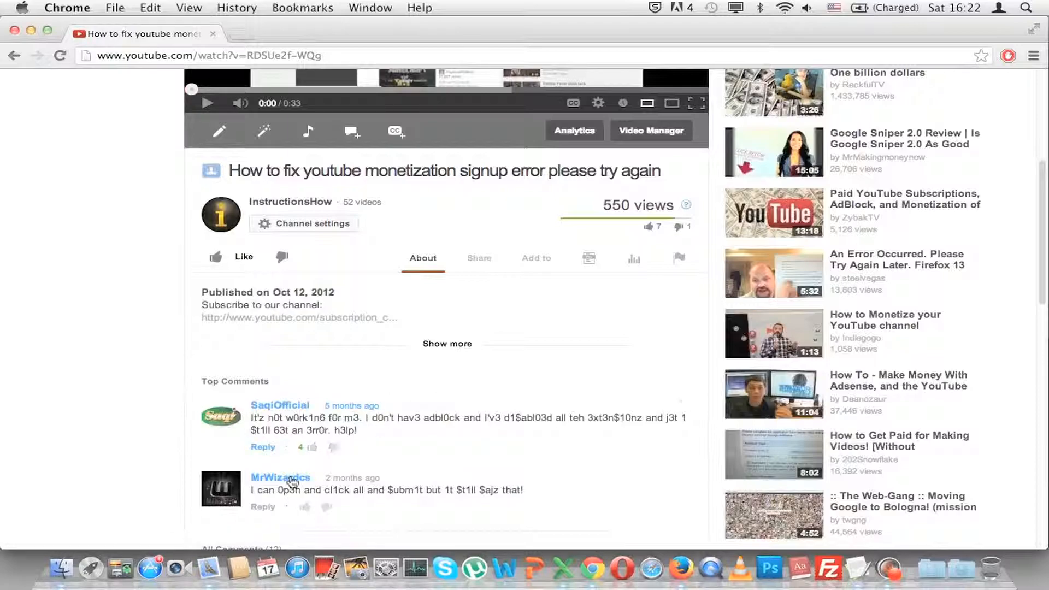
scroll("down", 3)
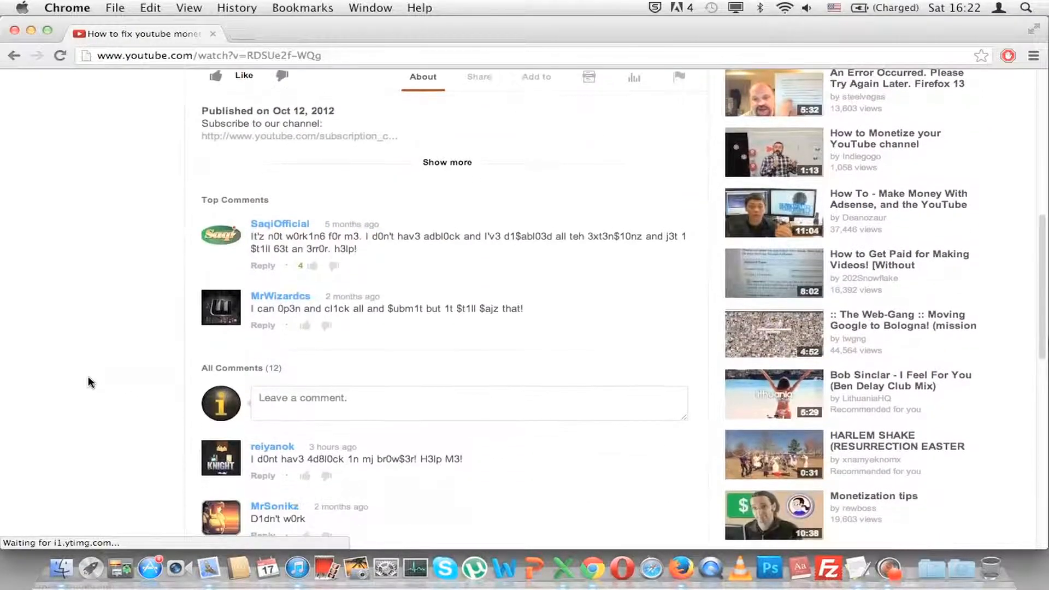
scroll("down", 3)
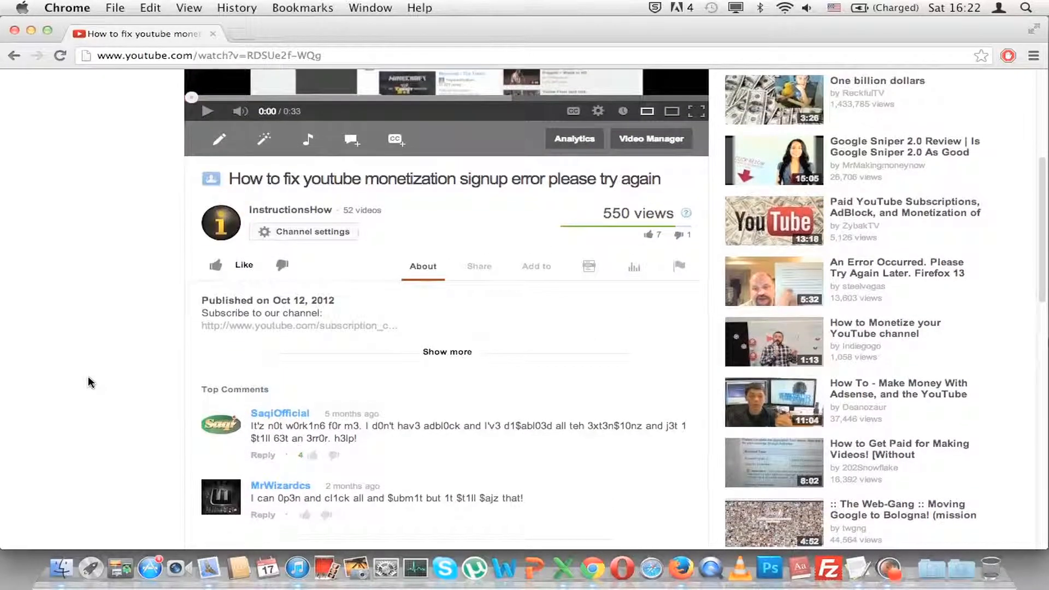
scroll("down", 3)
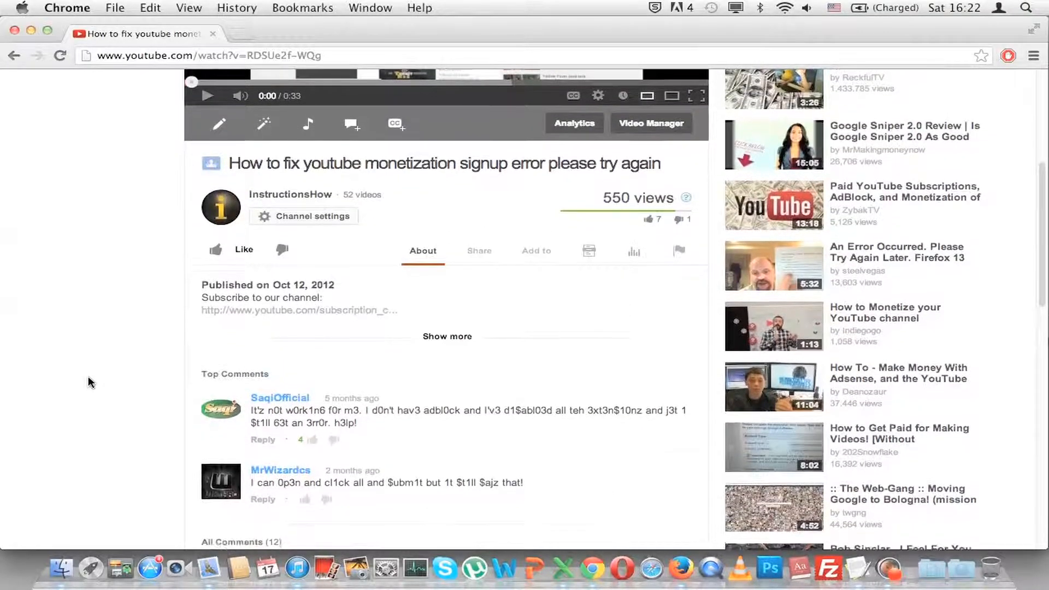
scroll("down", 3)
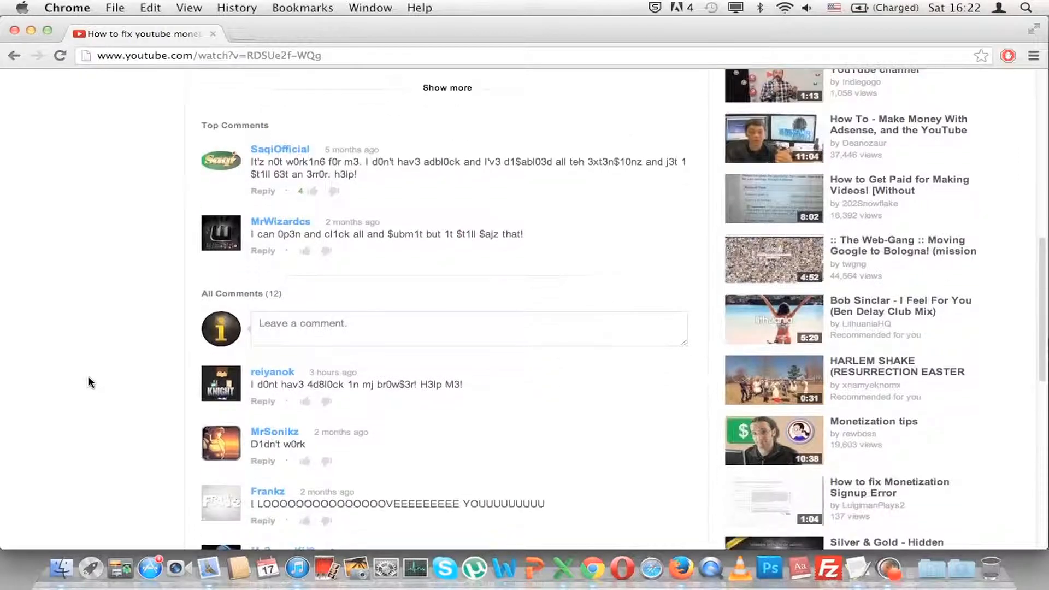
scroll("down", 3)
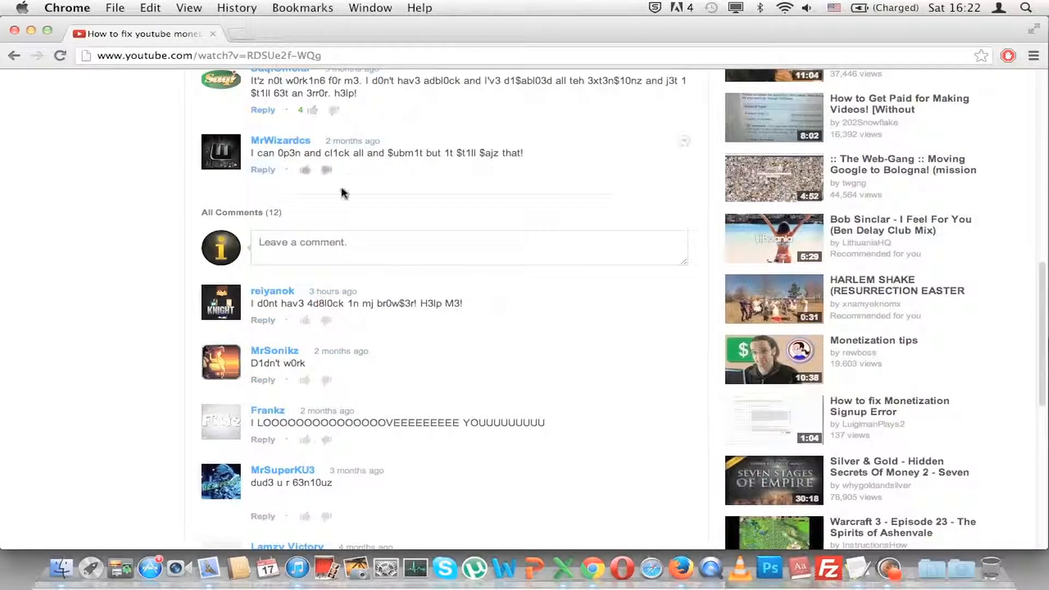
mouse_move(341, 212)
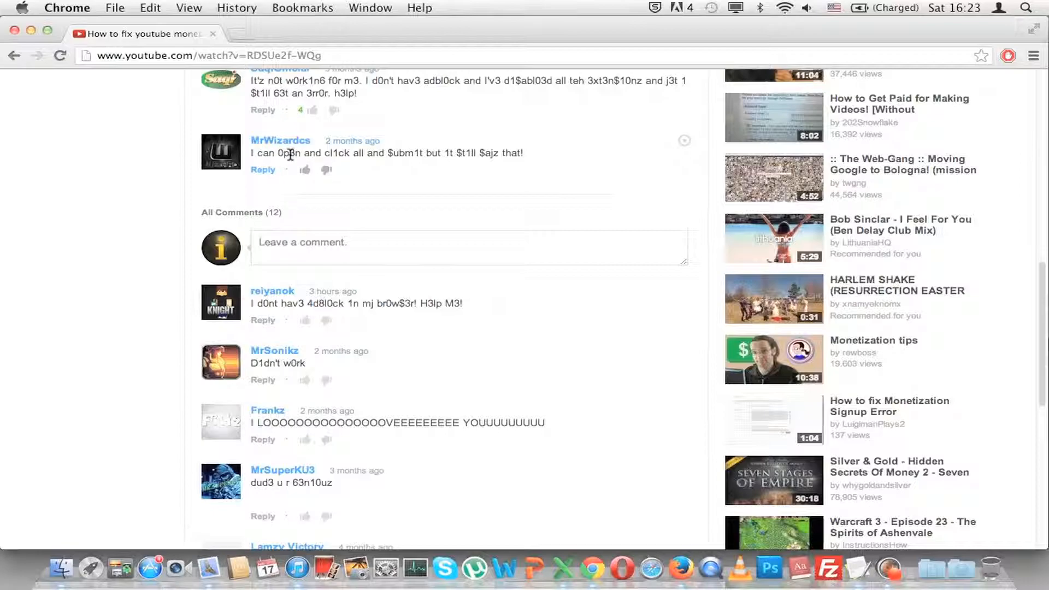
mouse_move(368, 151)
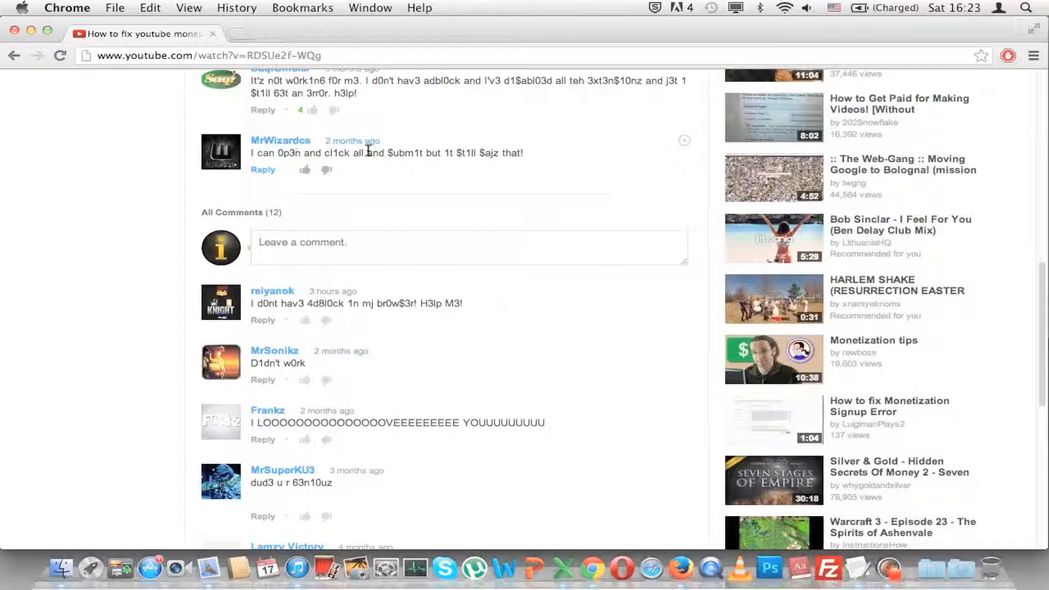
mouse_move(393, 164)
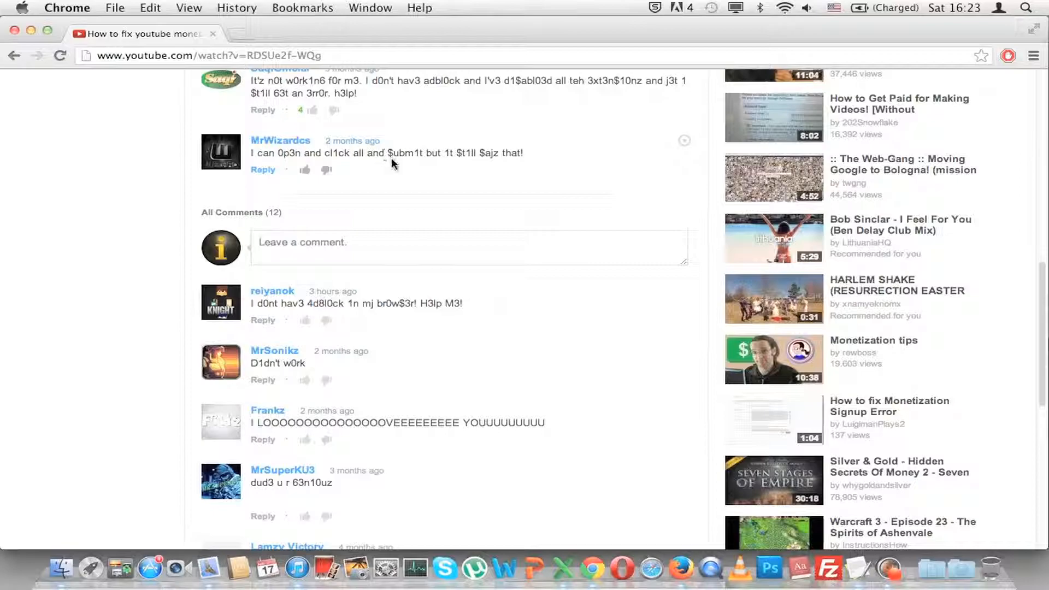
mouse_move(394, 157)
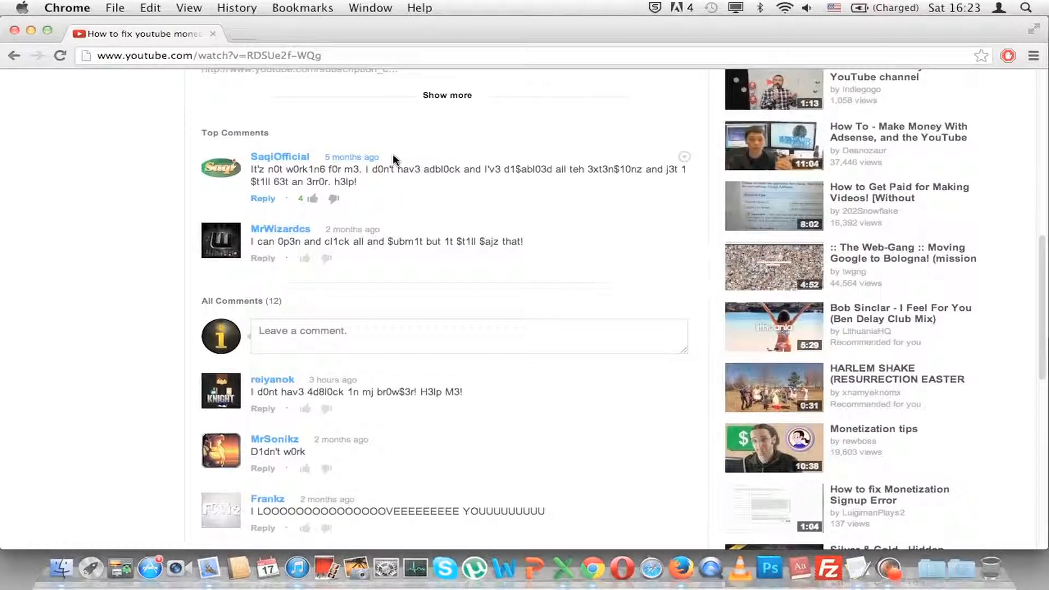
scroll("down", 3)
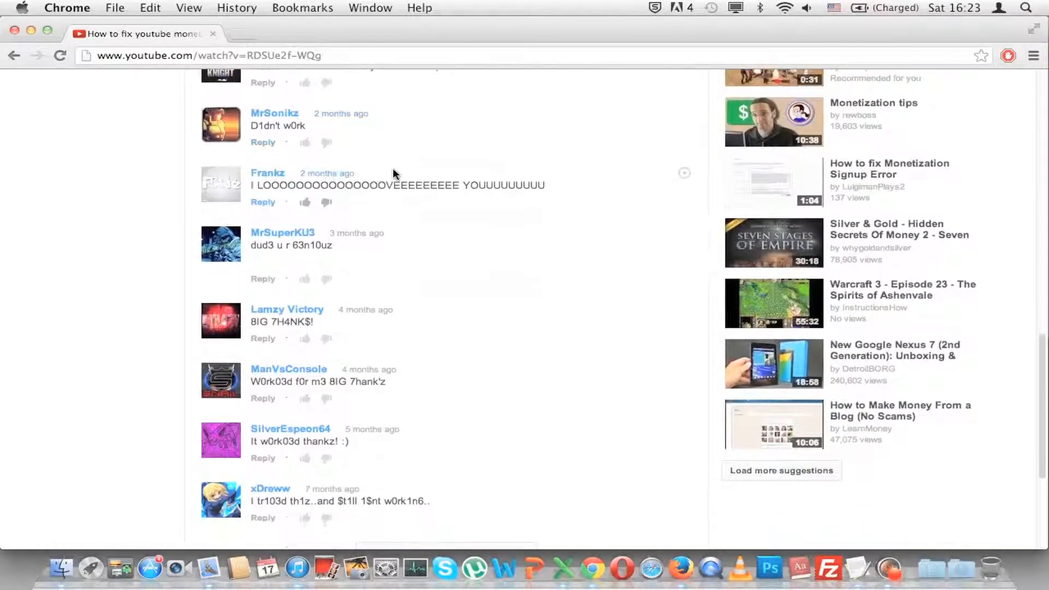
scroll("down", 3)
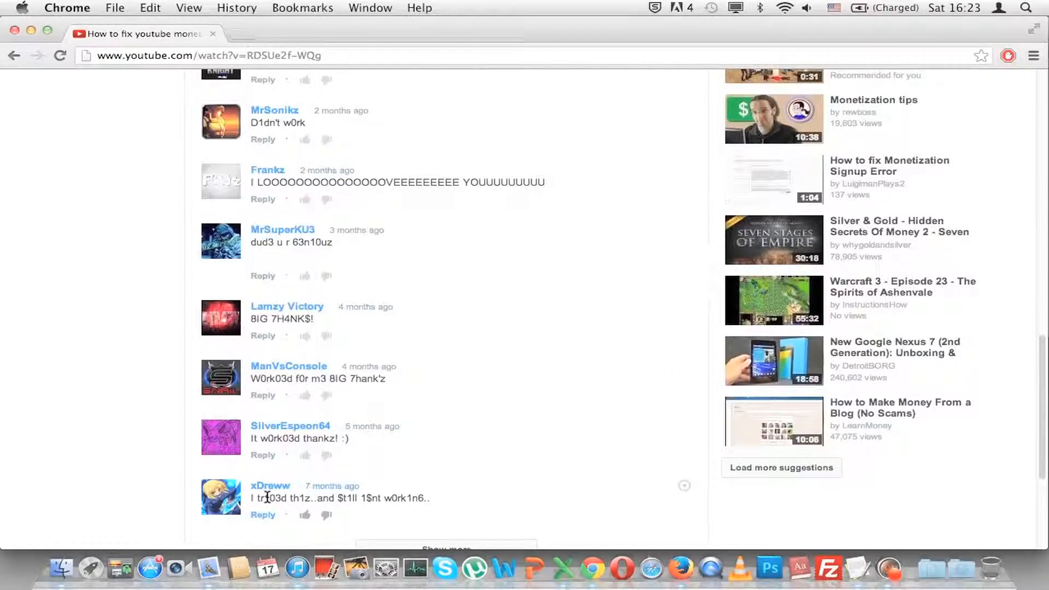
mouse_move(117, 429)
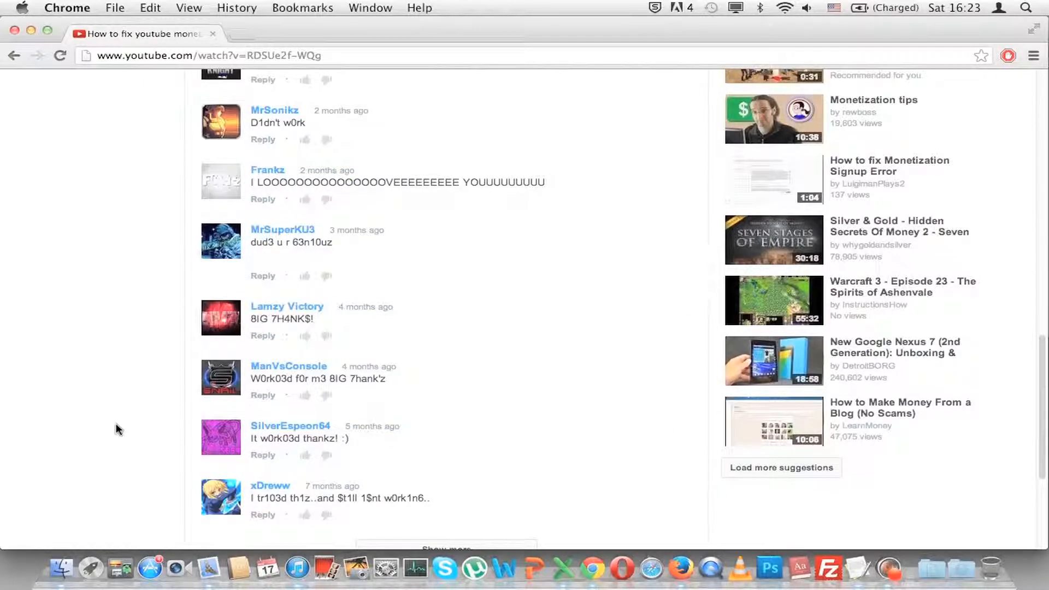
scroll("up", 3)
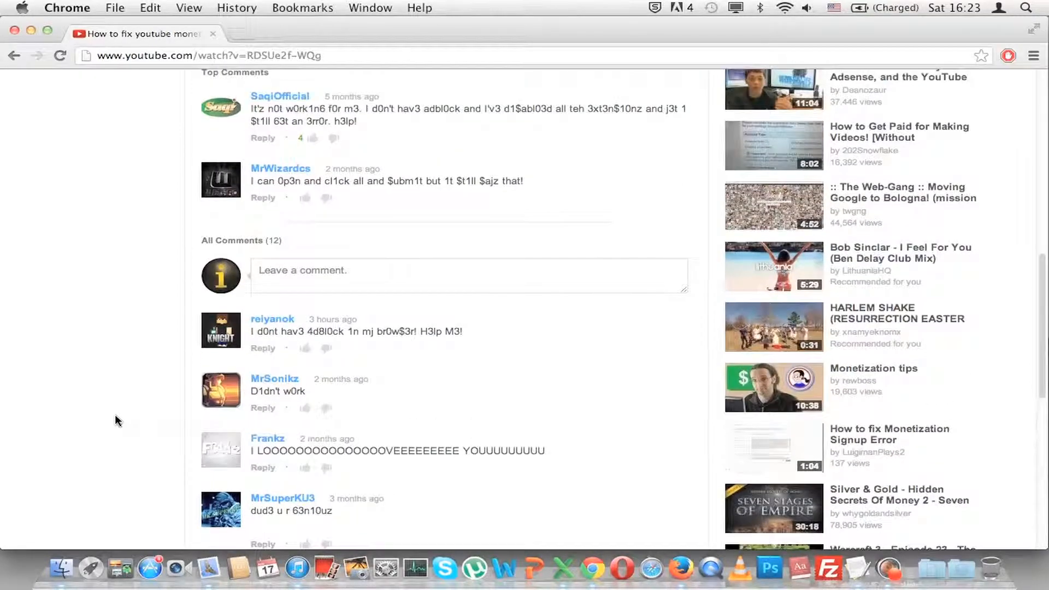